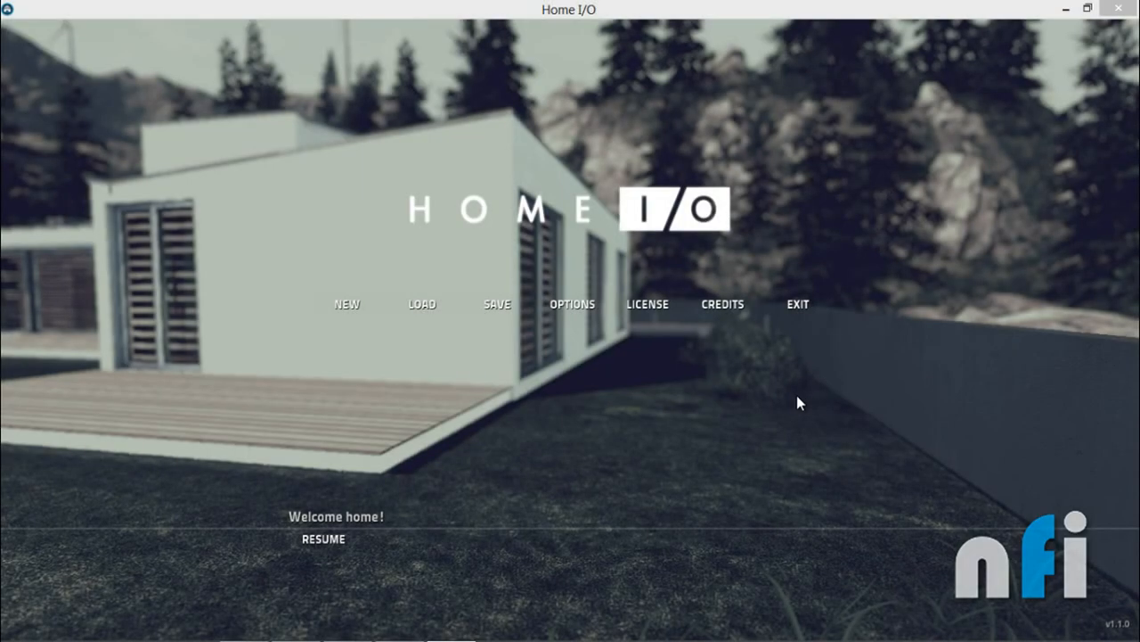
{"action": "mouse_move", "coordinate": [786, 410]}
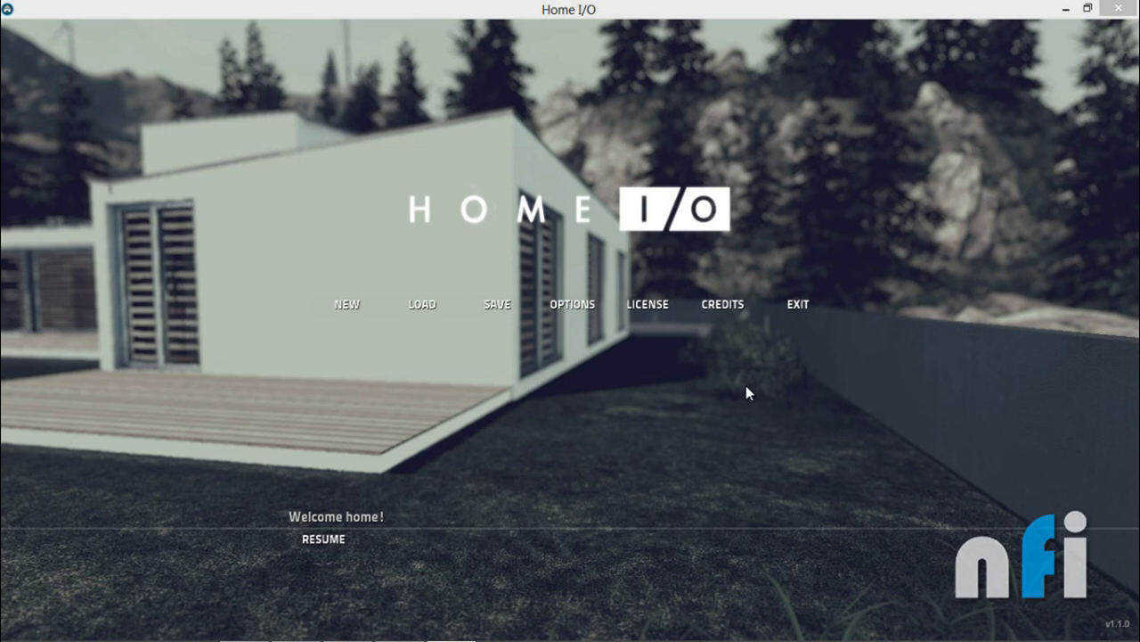
{"action": "mouse_move", "coordinate": [673, 406]}
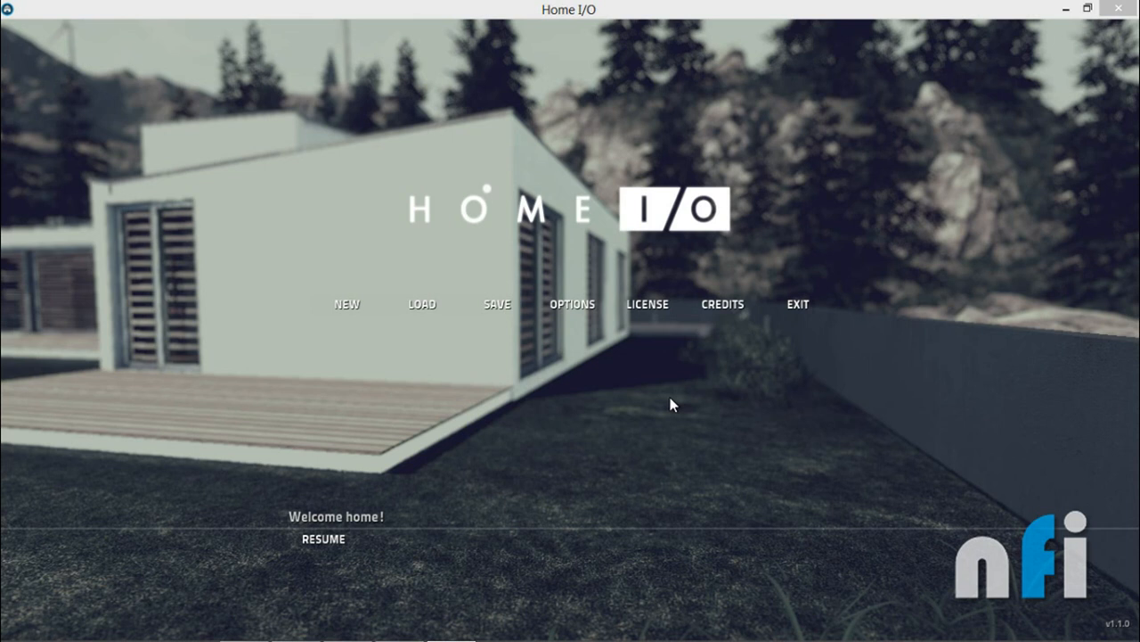
{"action": "mouse_move", "coordinate": [720, 356]}
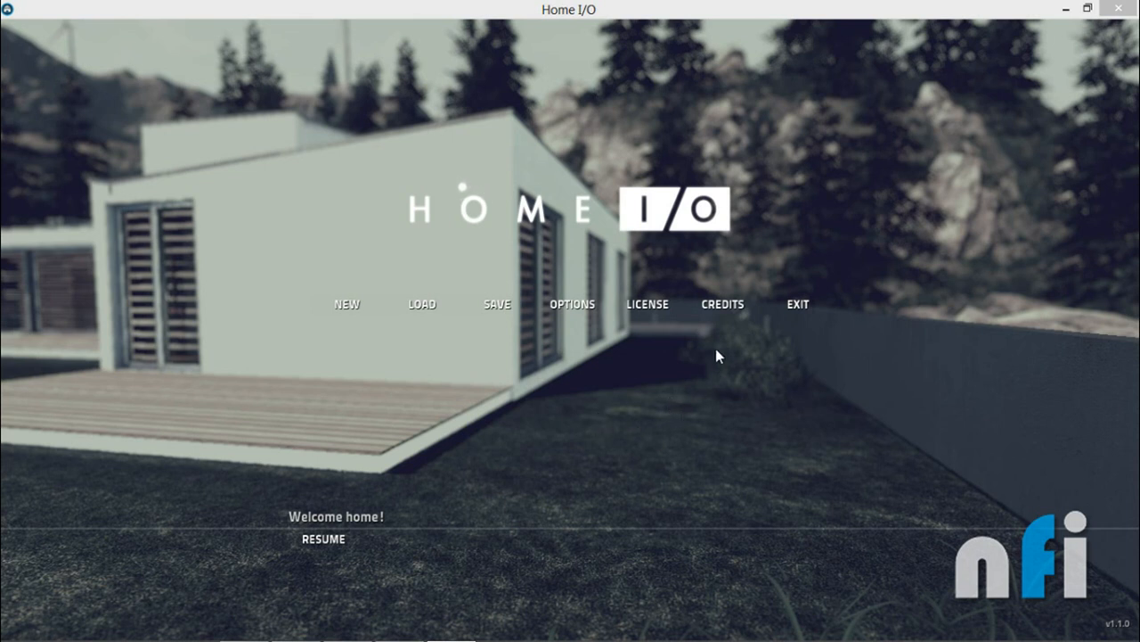
{"action": "mouse_move", "coordinate": [570, 417]}
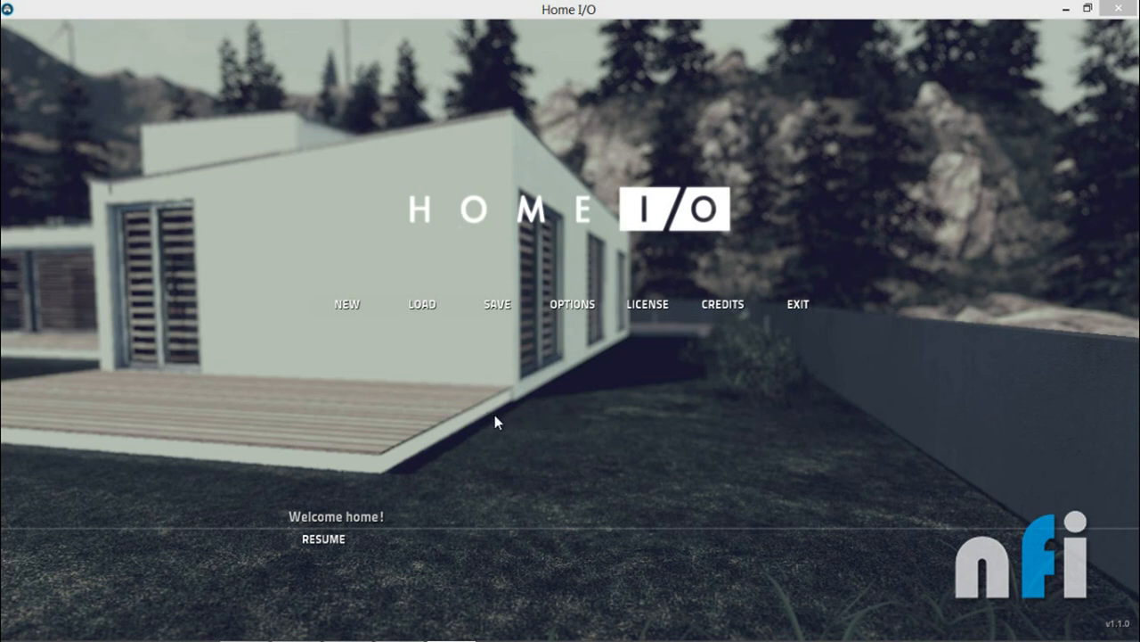
{"action": "mouse_move", "coordinate": [486, 271]}
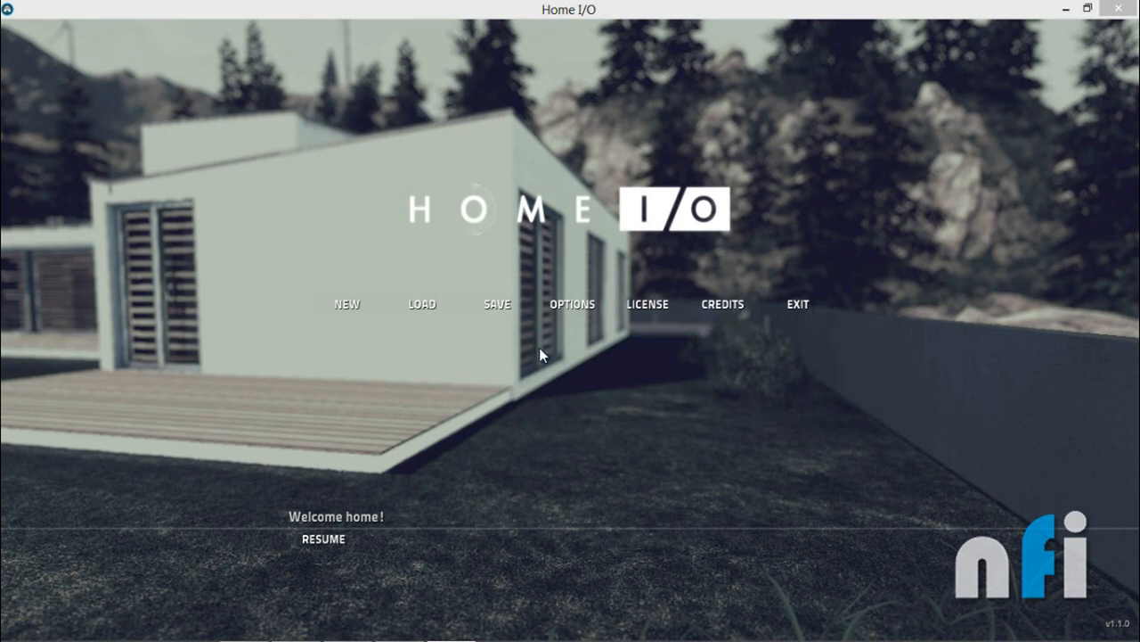
{"action": "mouse_move", "coordinate": [357, 324]}
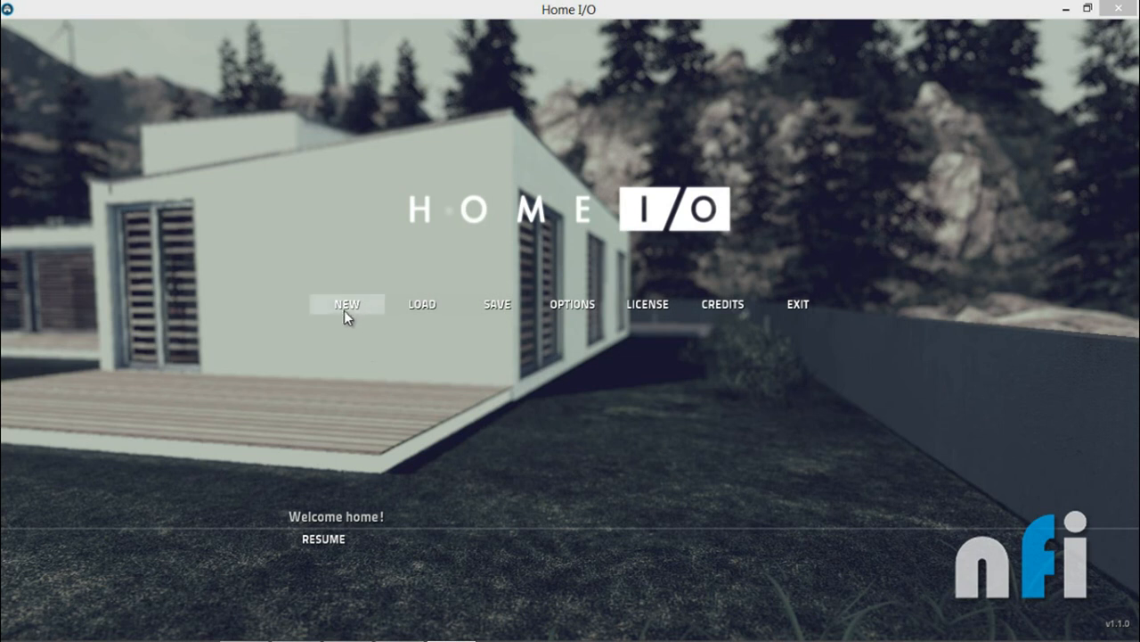
{"action": "mouse_move", "coordinate": [599, 301]}
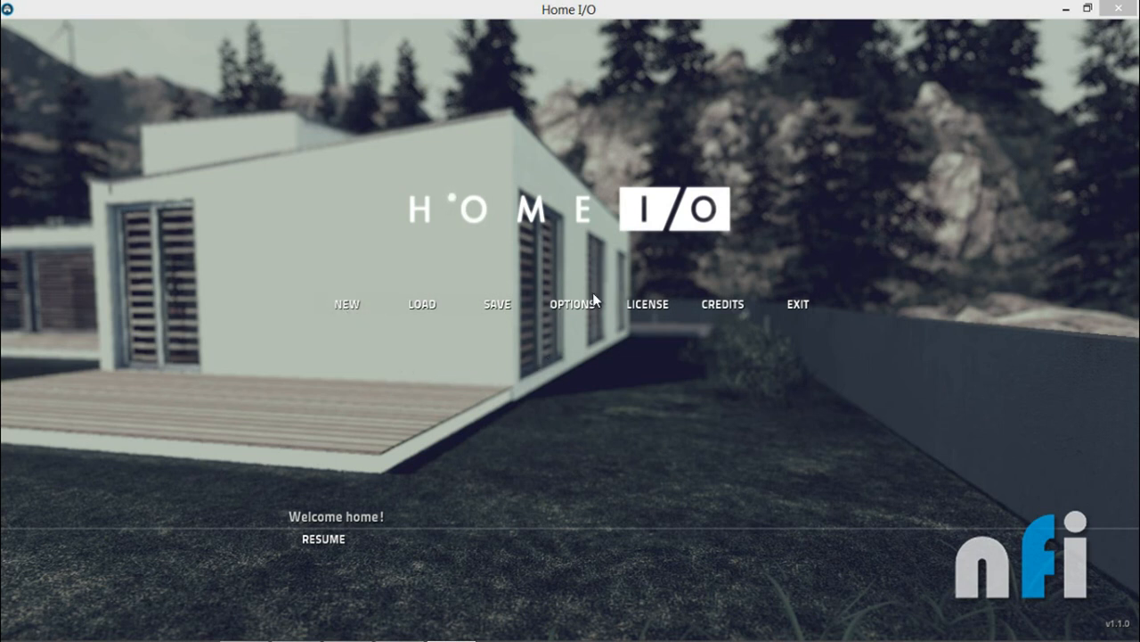
Step: Visit the Options settings, return, and start and confirm a new simulation
{"action": "left_click", "coordinate": [570, 303]}
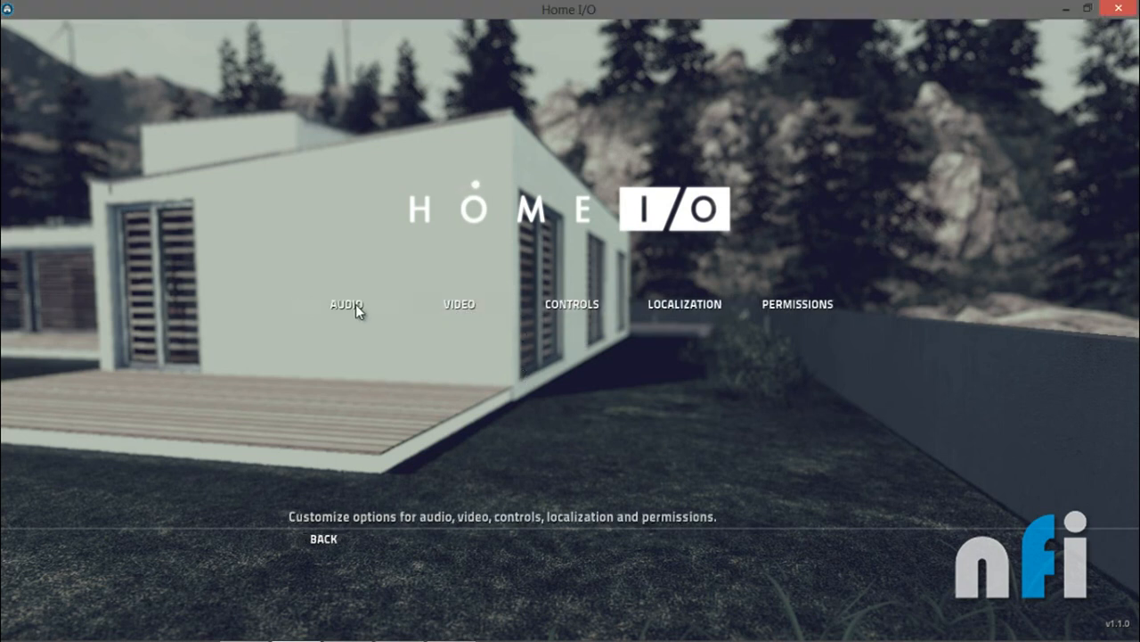
{"action": "mouse_move", "coordinate": [738, 317]}
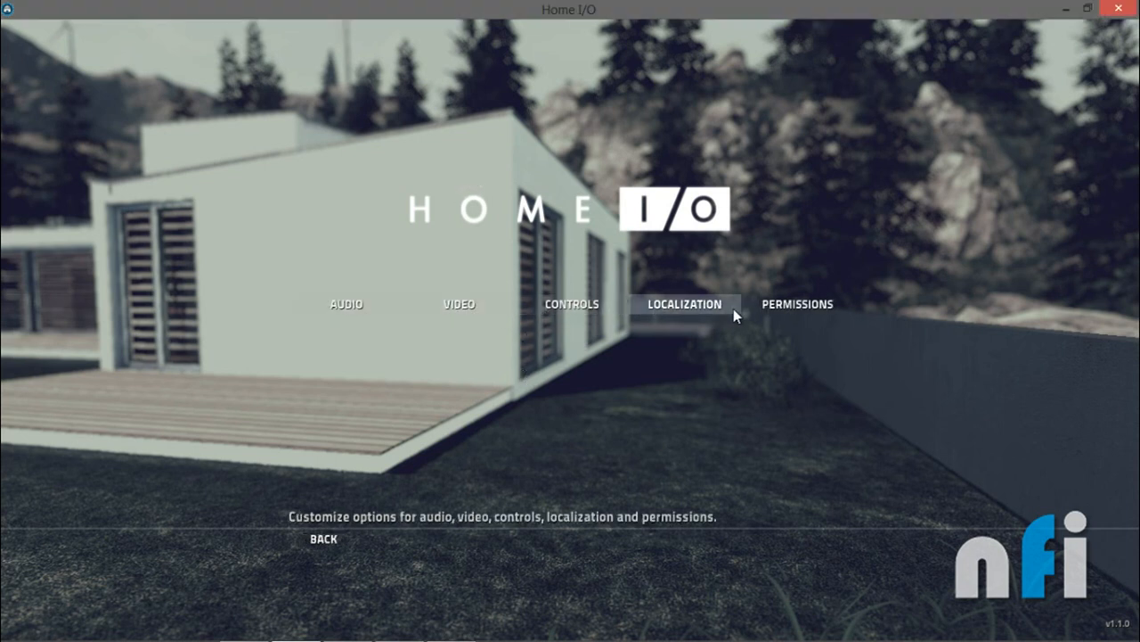
{"action": "mouse_move", "coordinate": [454, 325]}
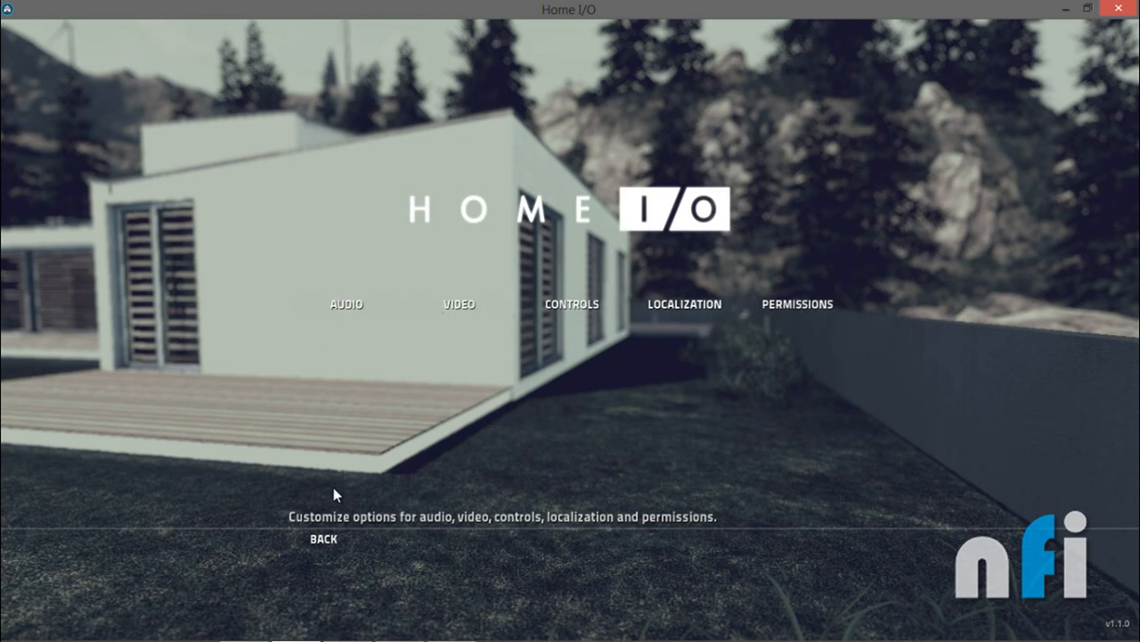
{"action": "left_click", "coordinate": [317, 538]}
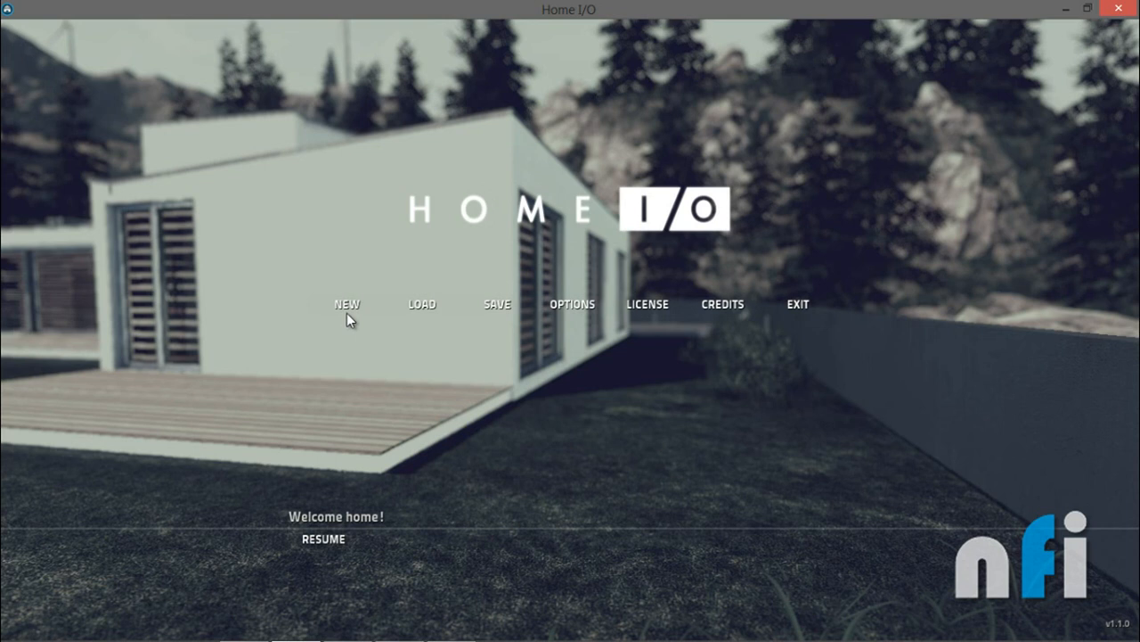
{"action": "left_click", "coordinate": [347, 303]}
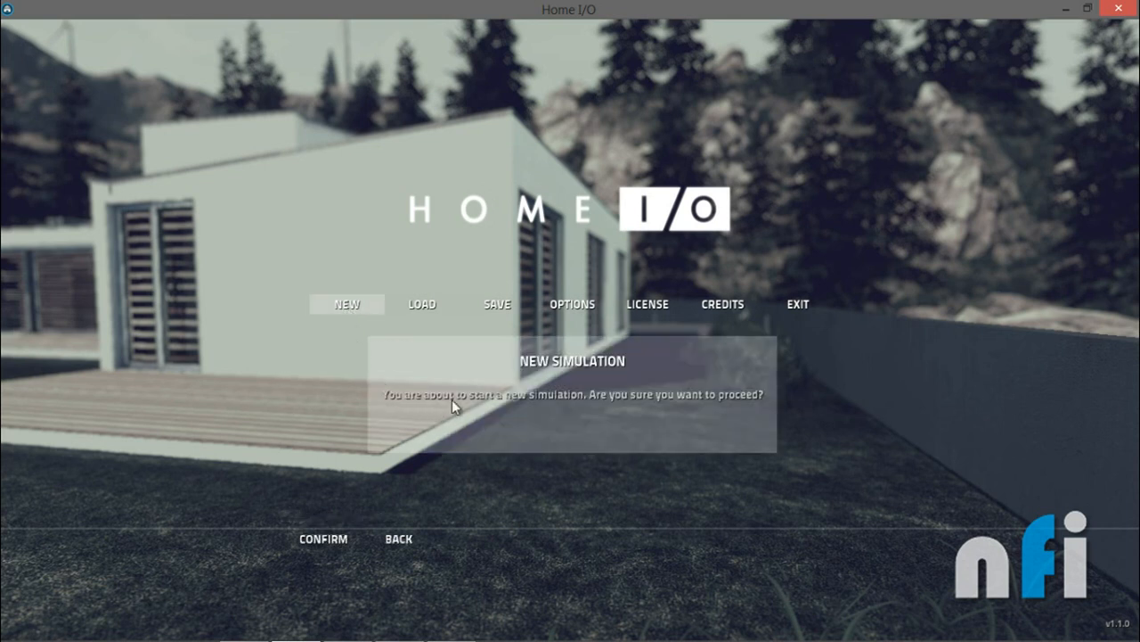
{"action": "left_click", "coordinate": [322, 538]}
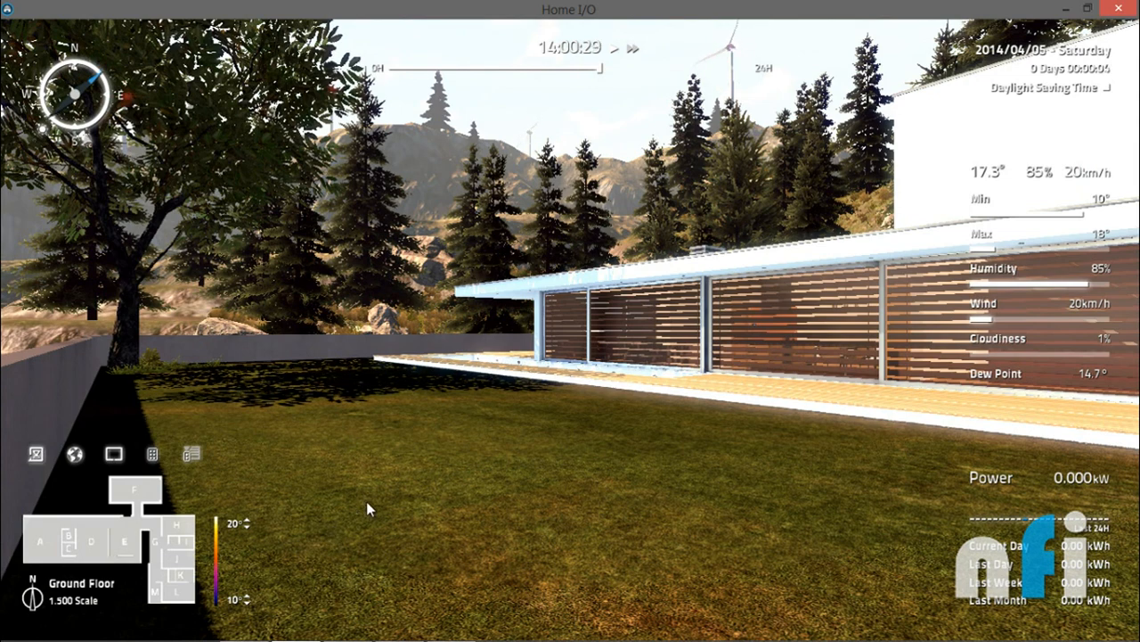
{"action": "mouse_move", "coordinate": [465, 241]}
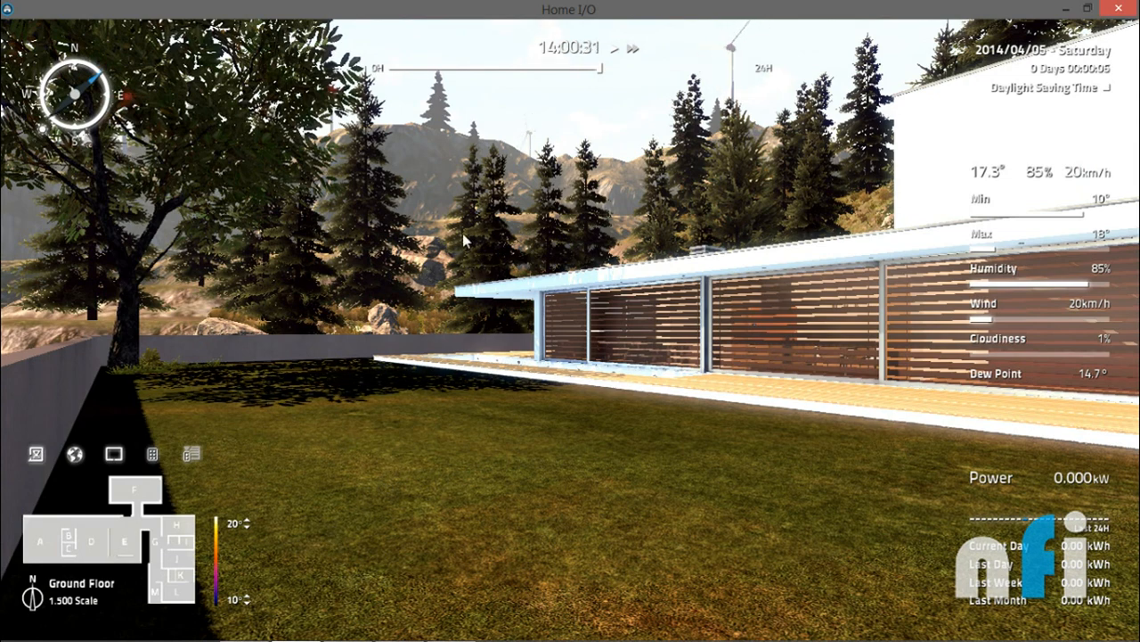
{"action": "mouse_move", "coordinate": [581, 55]}
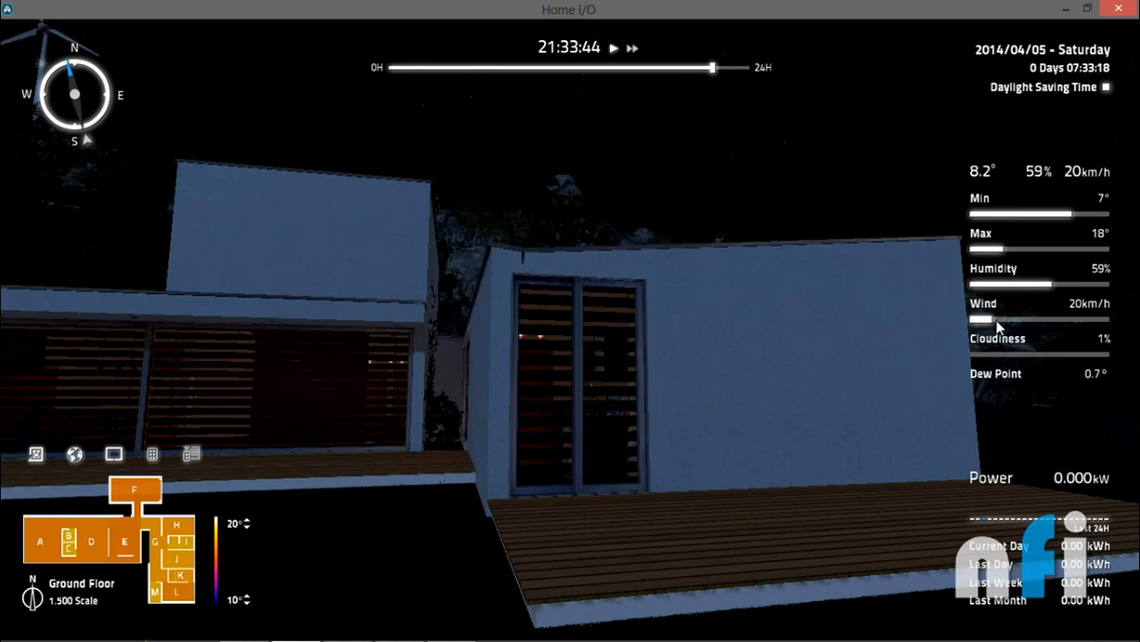
Step: Raise the wind to 56 km/h and cloudiness to 62% with the weather sliders
{"action": "left_click_drag", "start_coordinate": [983, 321], "coordinate": [1083, 321]}
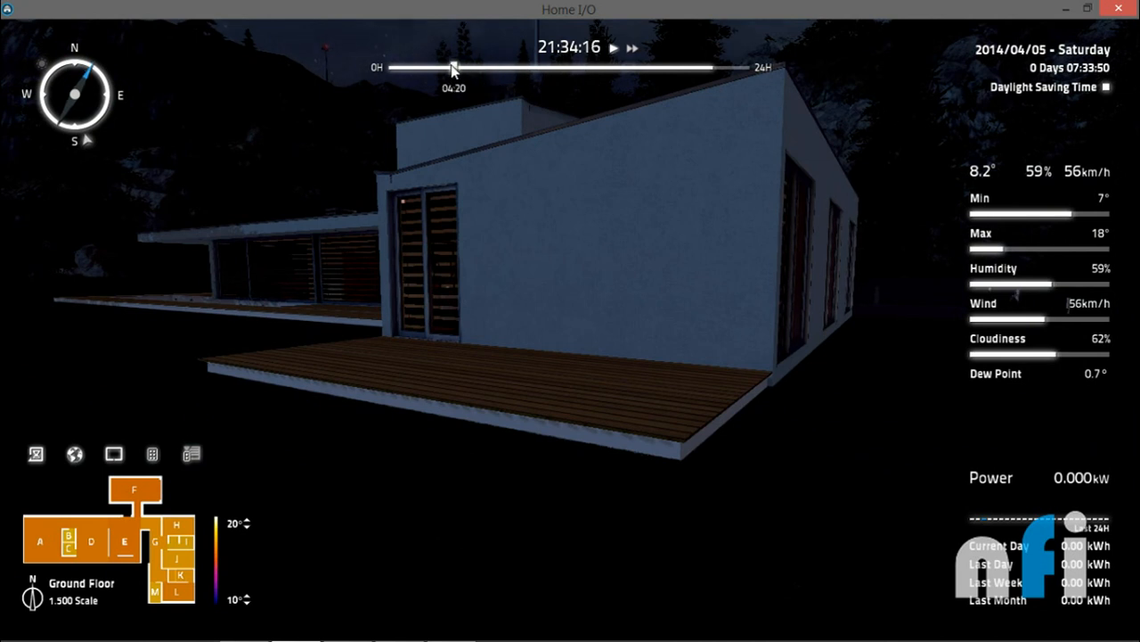
Step: Advance the simulation clock to about 07:00 on Sunday morning
{"action": "left_click_drag", "start_coordinate": [453, 68], "coordinate": [496, 68]}
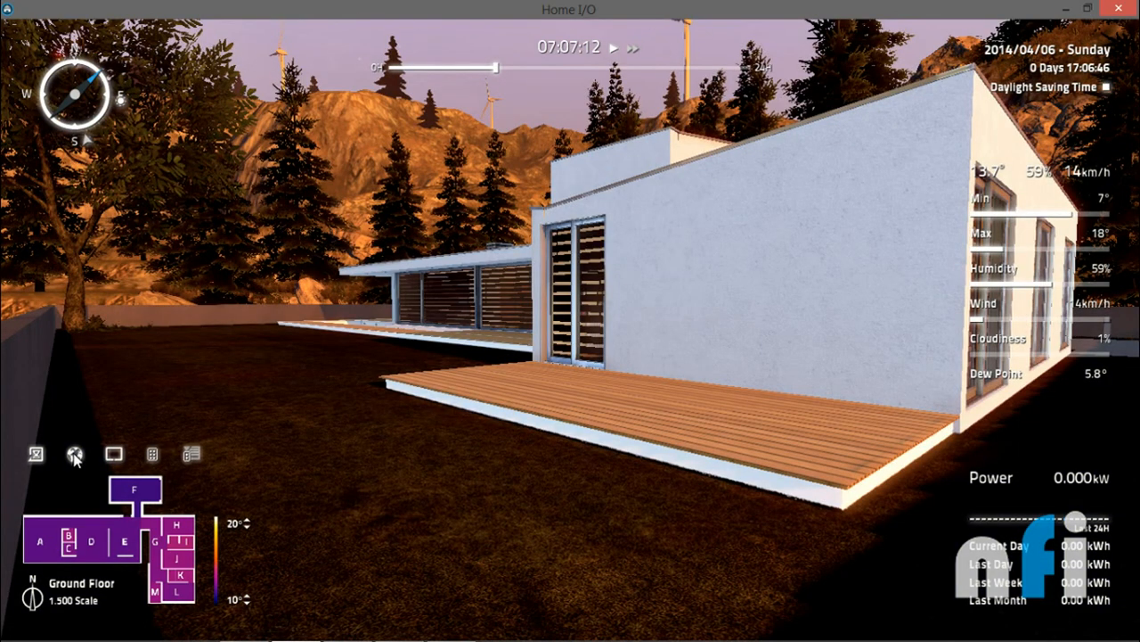
Step: Shift the house location within Portugal on the world map and accept it
{"action": "left_click", "coordinate": [73, 455]}
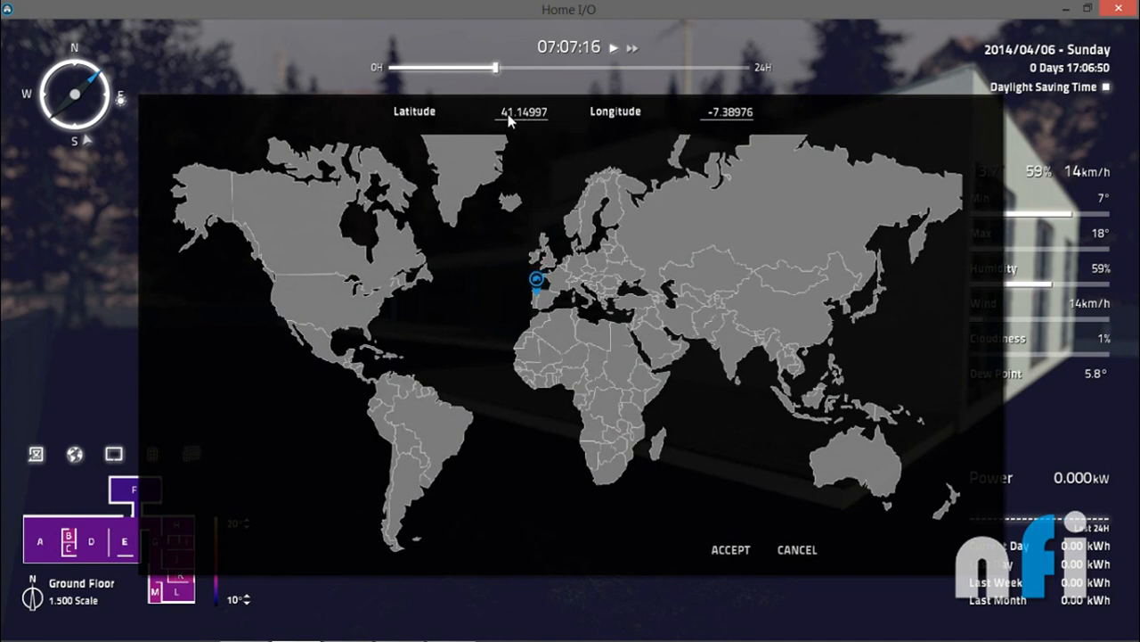
{"action": "mouse_move", "coordinate": [581, 290]}
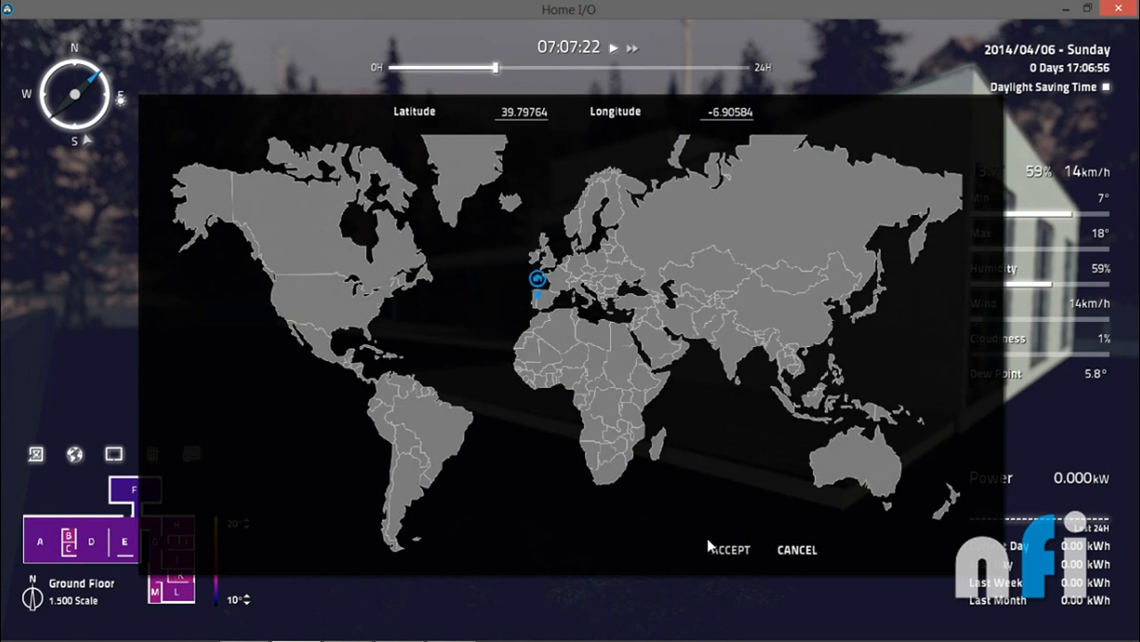
{"action": "left_click", "coordinate": [734, 548]}
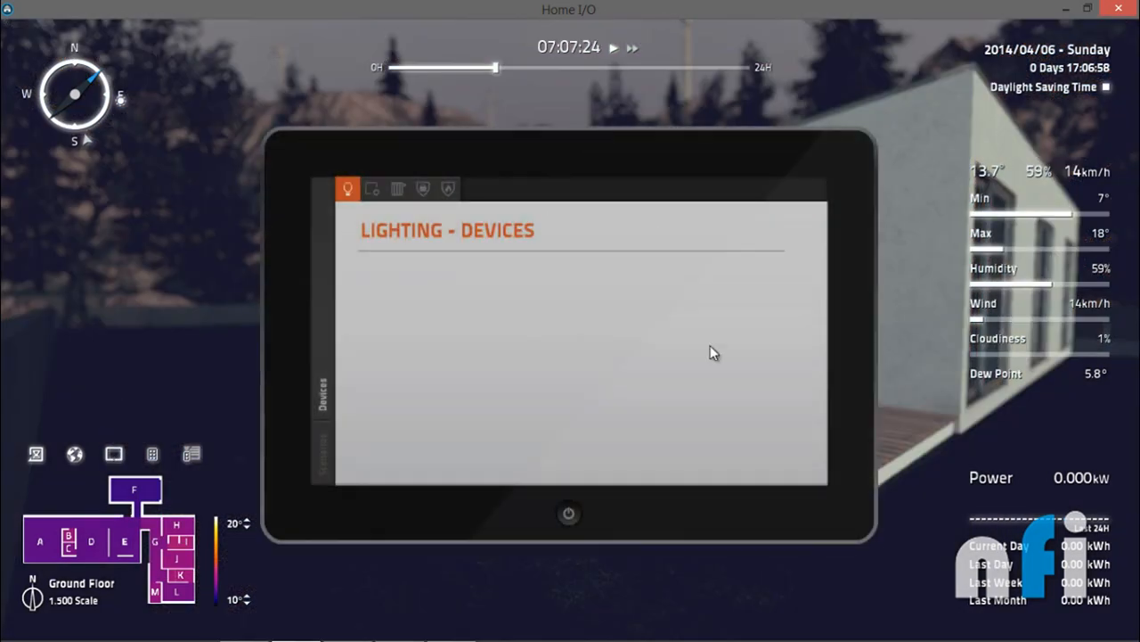
{"action": "mouse_move", "coordinate": [506, 363]}
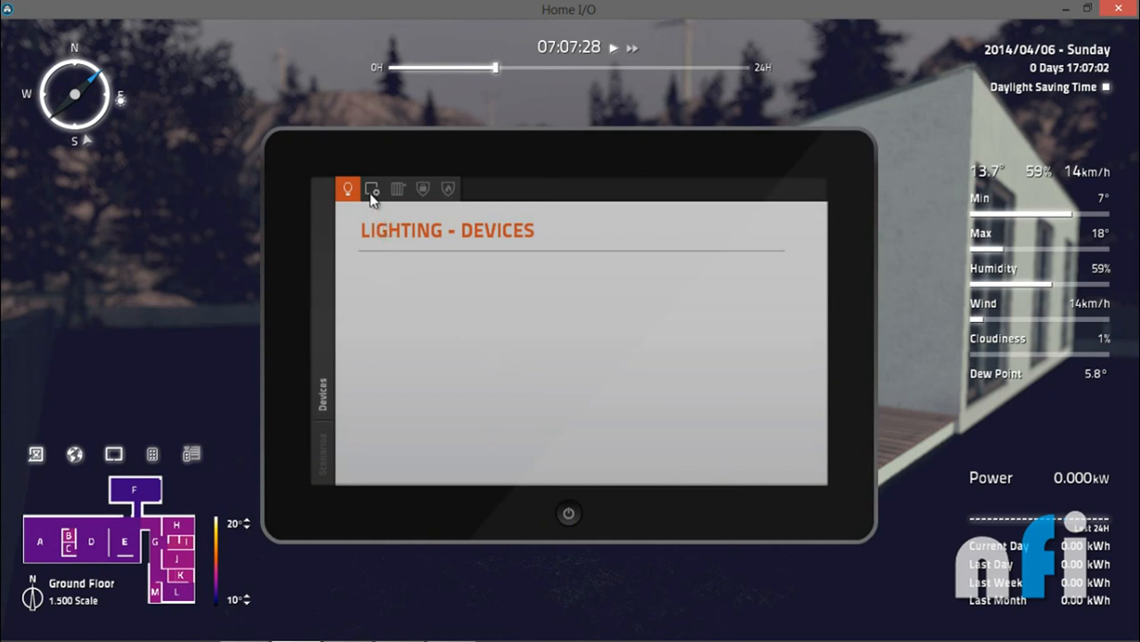
Step: Browse the Heating and other device category pages on the tablet
{"action": "left_click", "coordinate": [399, 189]}
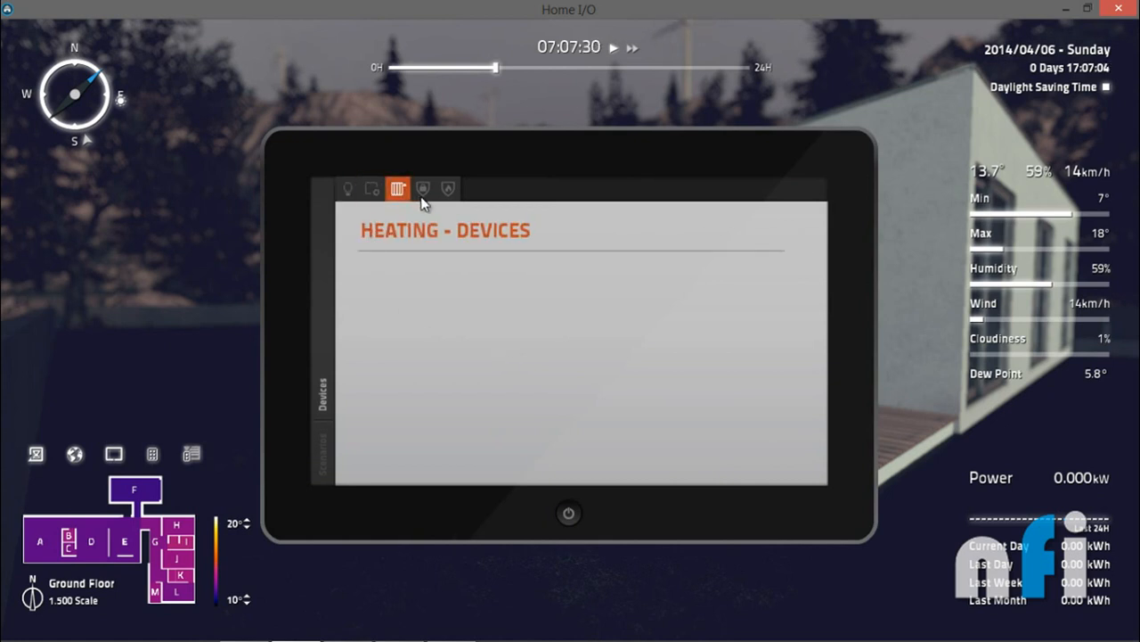
{"action": "left_click", "coordinate": [424, 189]}
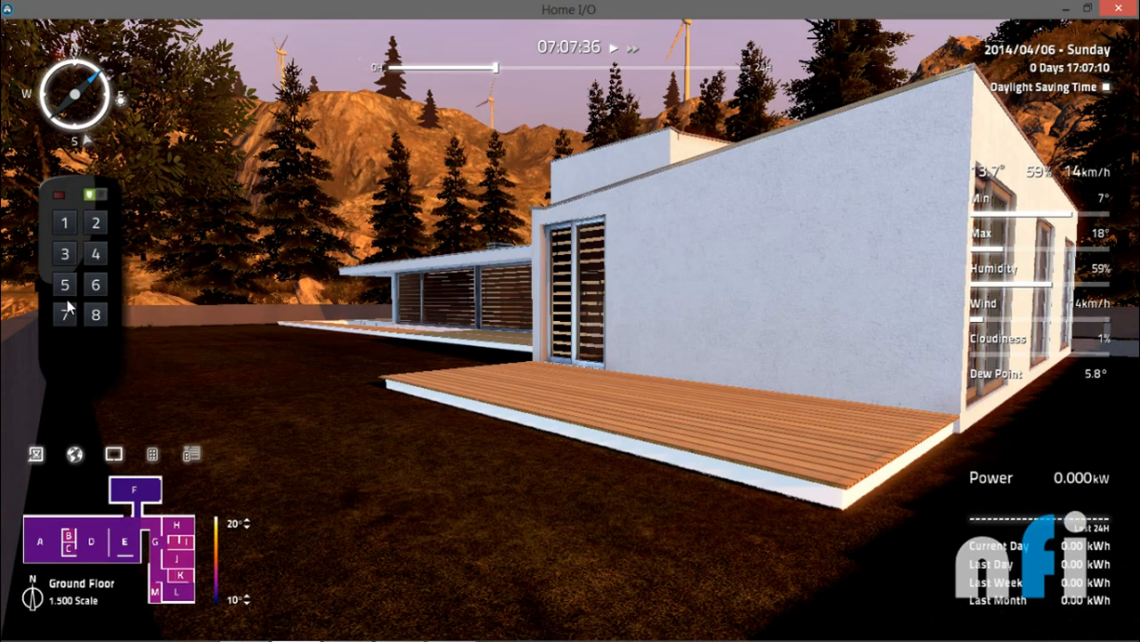
{"action": "mouse_move", "coordinate": [597, 325]}
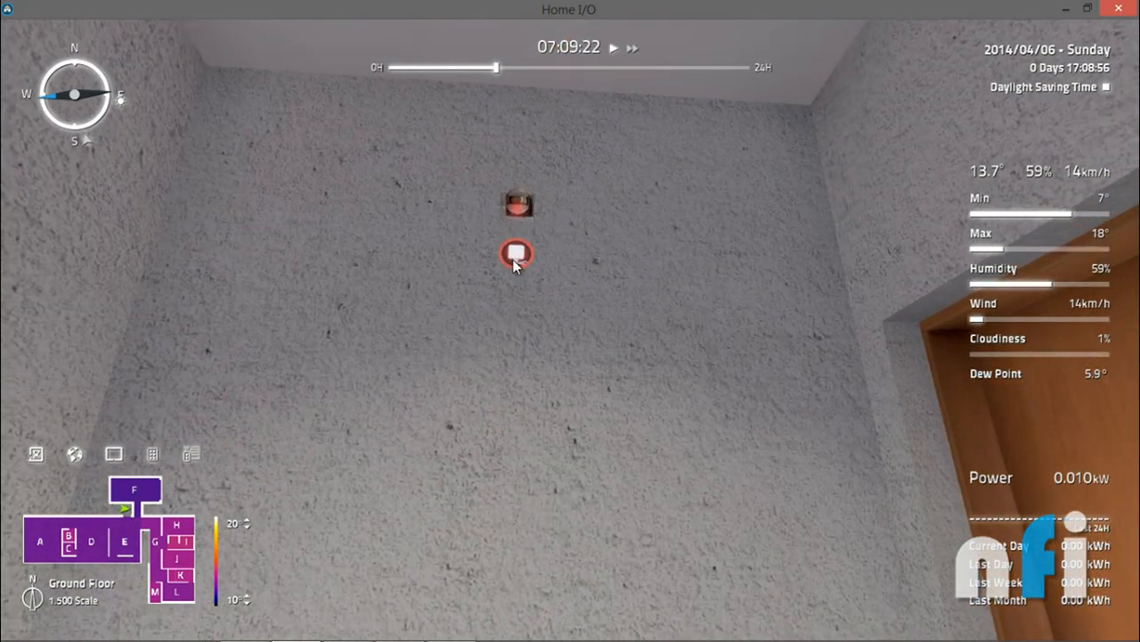
Step: Cycle the motion detector's control mode until its marker turns blue (external)
{"action": "left_click", "coordinate": [517, 253]}
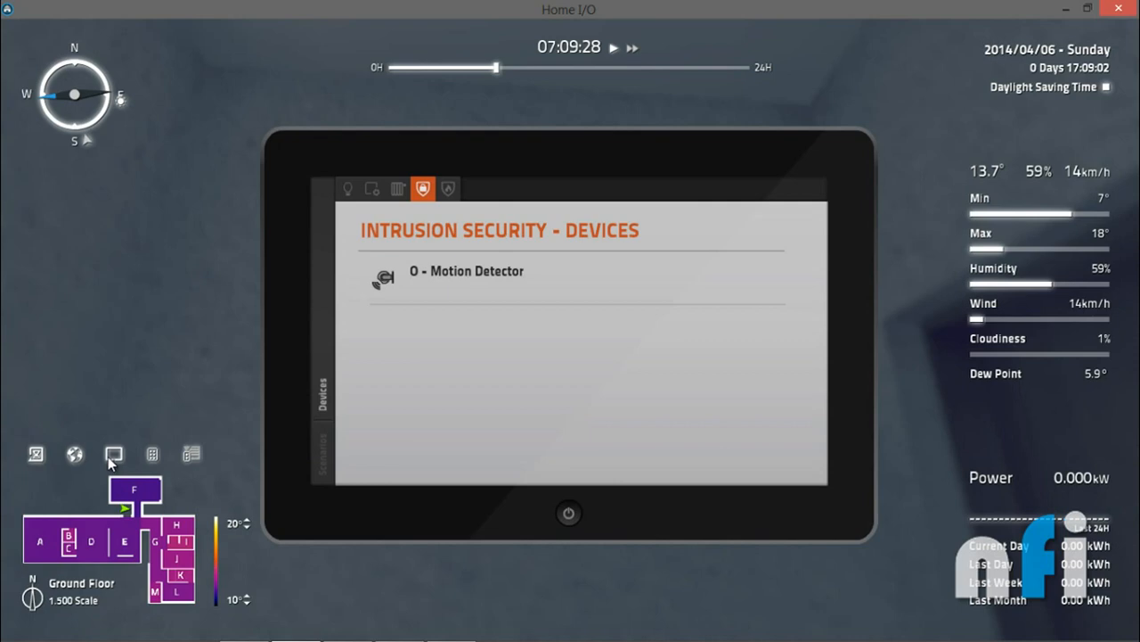
{"action": "mouse_move", "coordinate": [405, 287]}
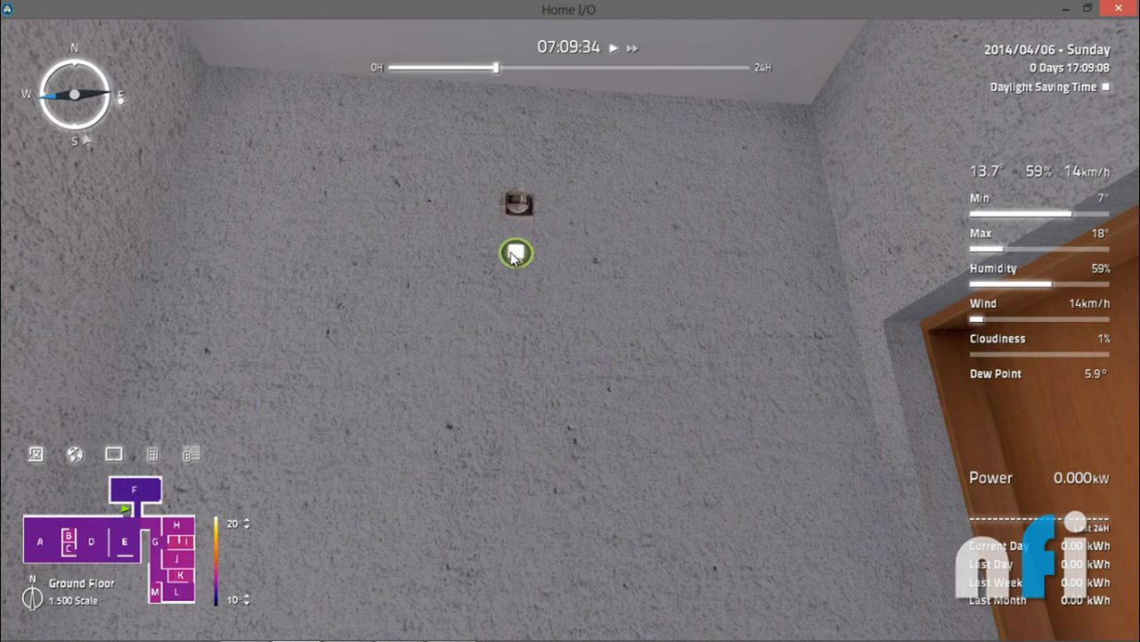
{"action": "left_click", "coordinate": [517, 253]}
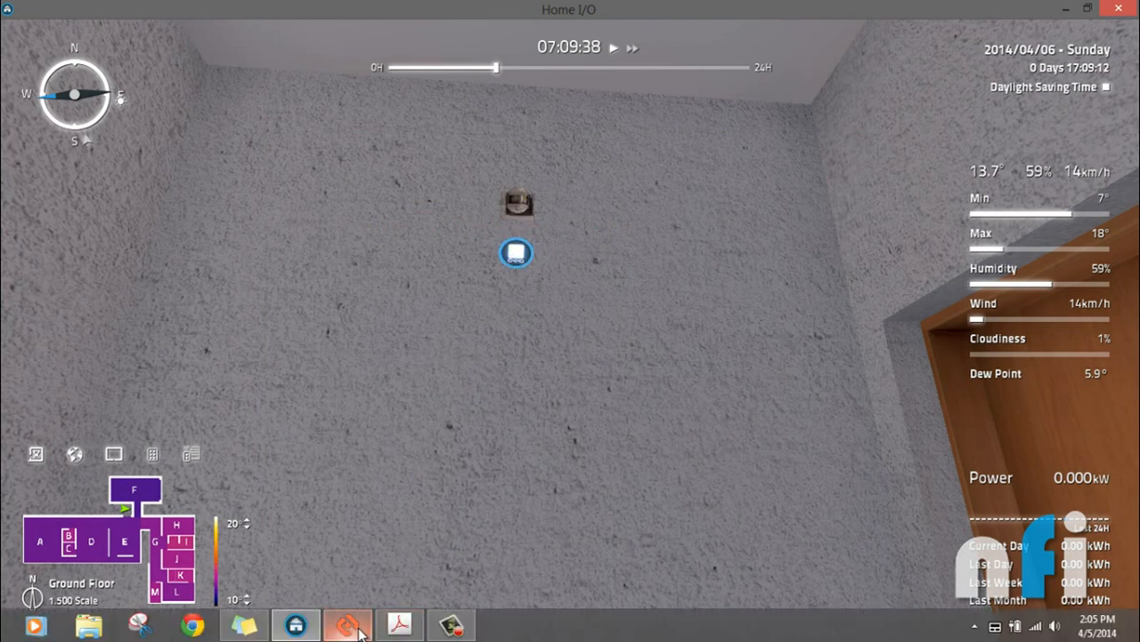
Step: Check the Motion Detector tag in Connect I/O and return to Home I/O
{"action": "left_click", "coordinate": [347, 624]}
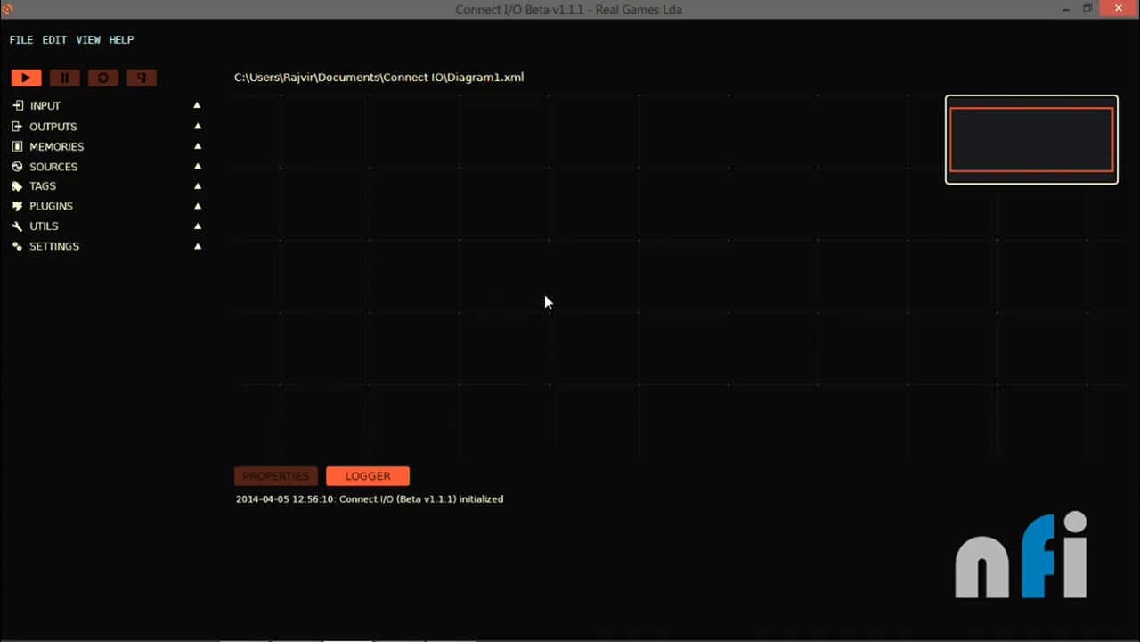
{"action": "mouse_move", "coordinate": [303, 287]}
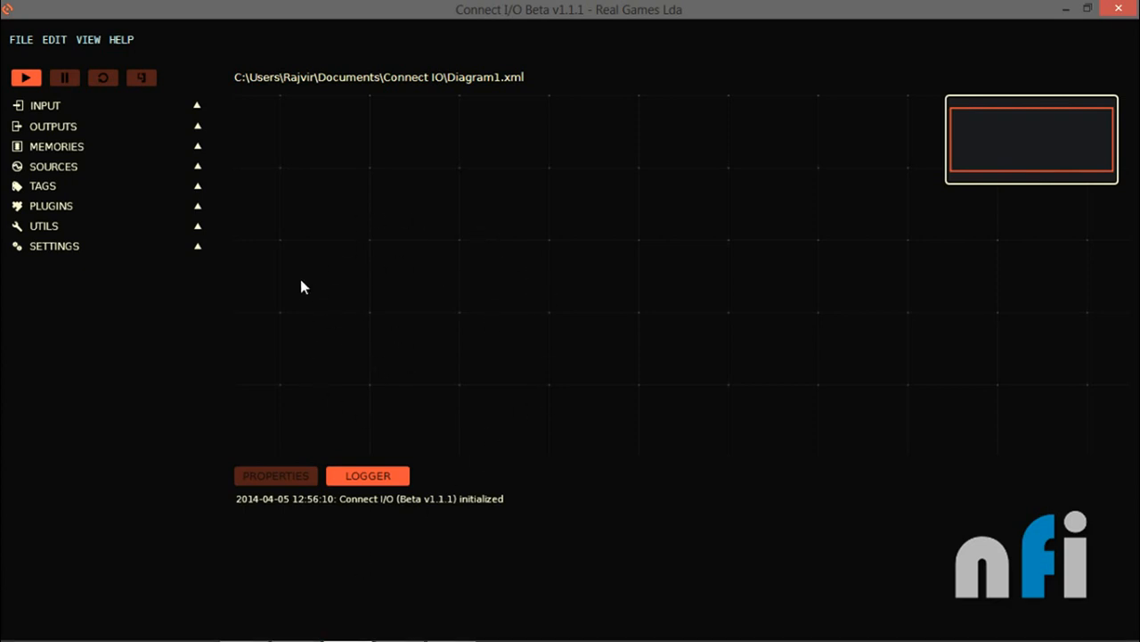
{"action": "mouse_move", "coordinate": [71, 207]}
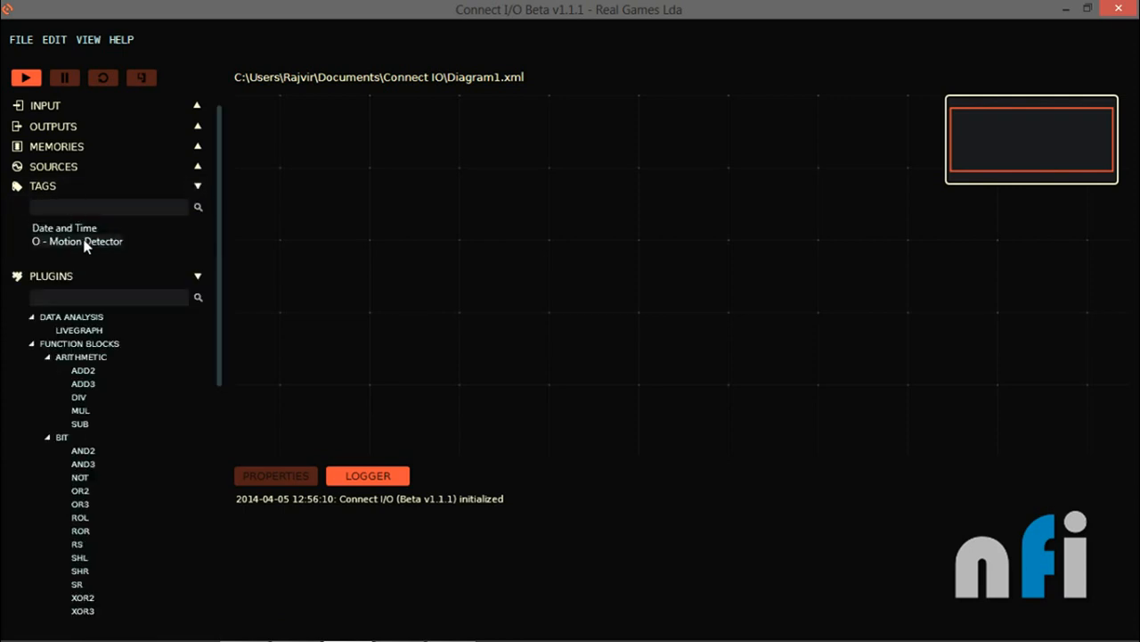
{"action": "mouse_move", "coordinate": [86, 245]}
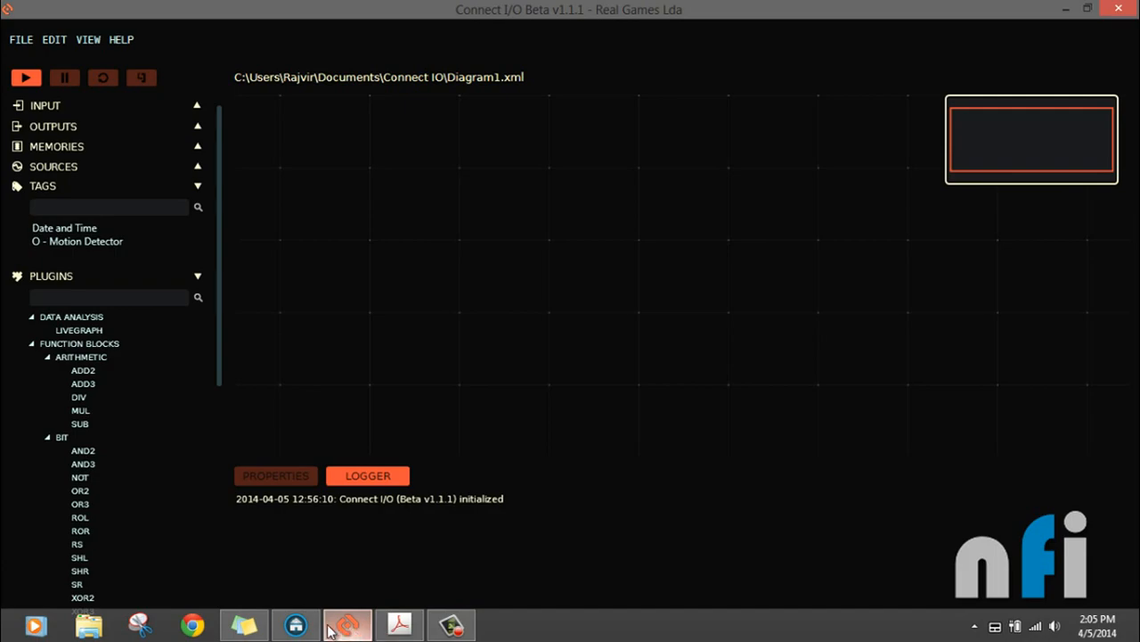
{"action": "left_click", "coordinate": [296, 624]}
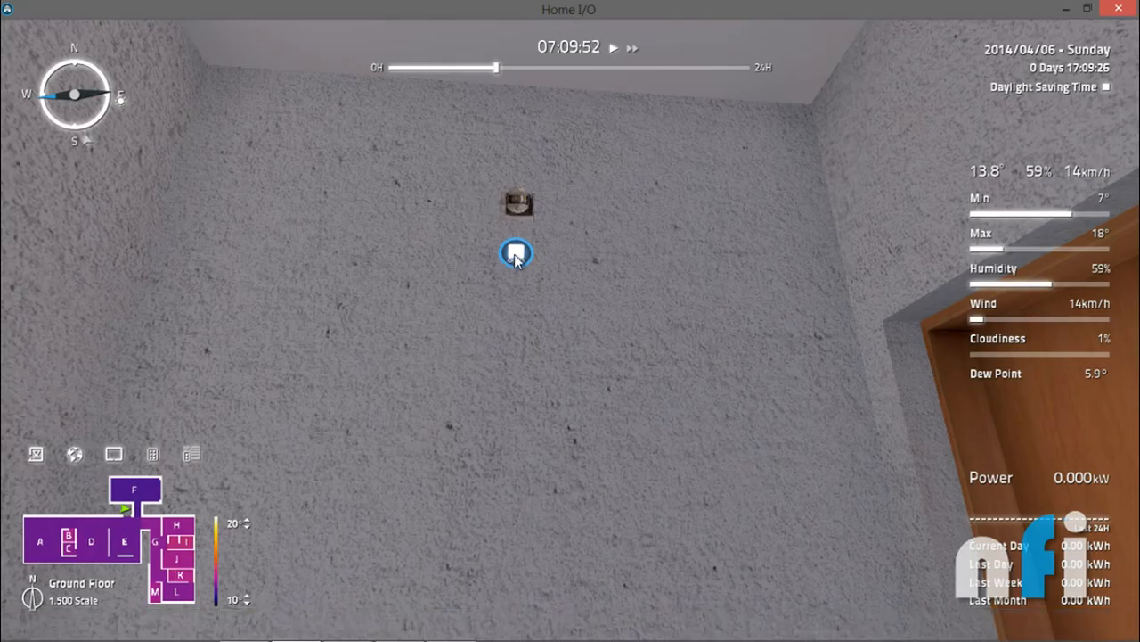
Step: Change the motion detector's control mode again before moving elsewhere
{"action": "left_click", "coordinate": [513, 255]}
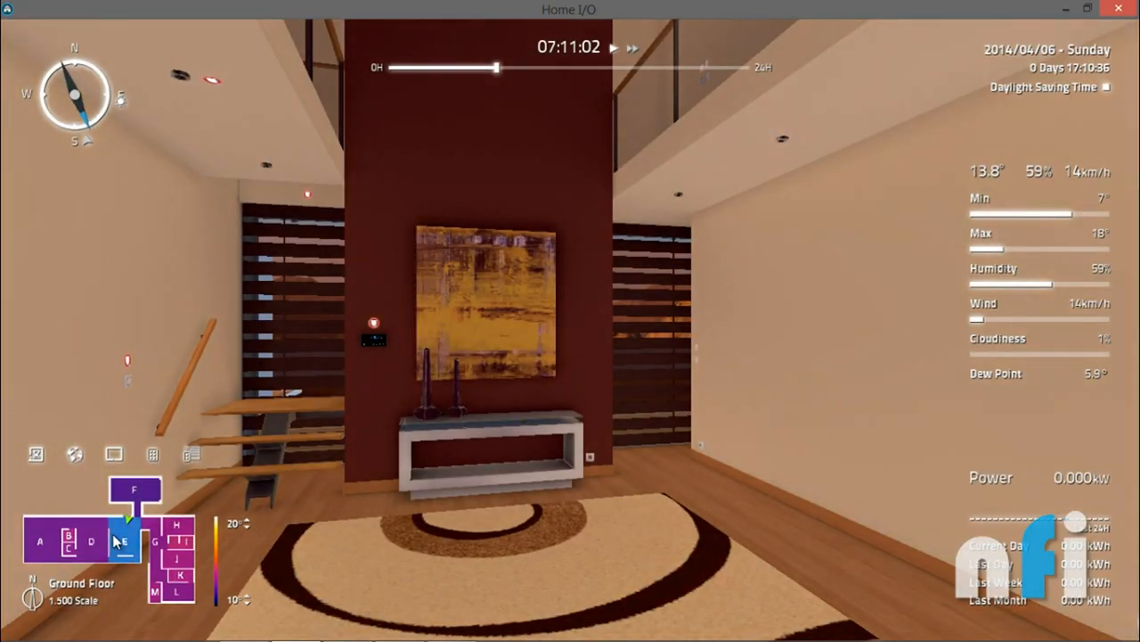
Step: Teleport to another ground-floor room via the floor-plan minimap
{"action": "left_click", "coordinate": [136, 490]}
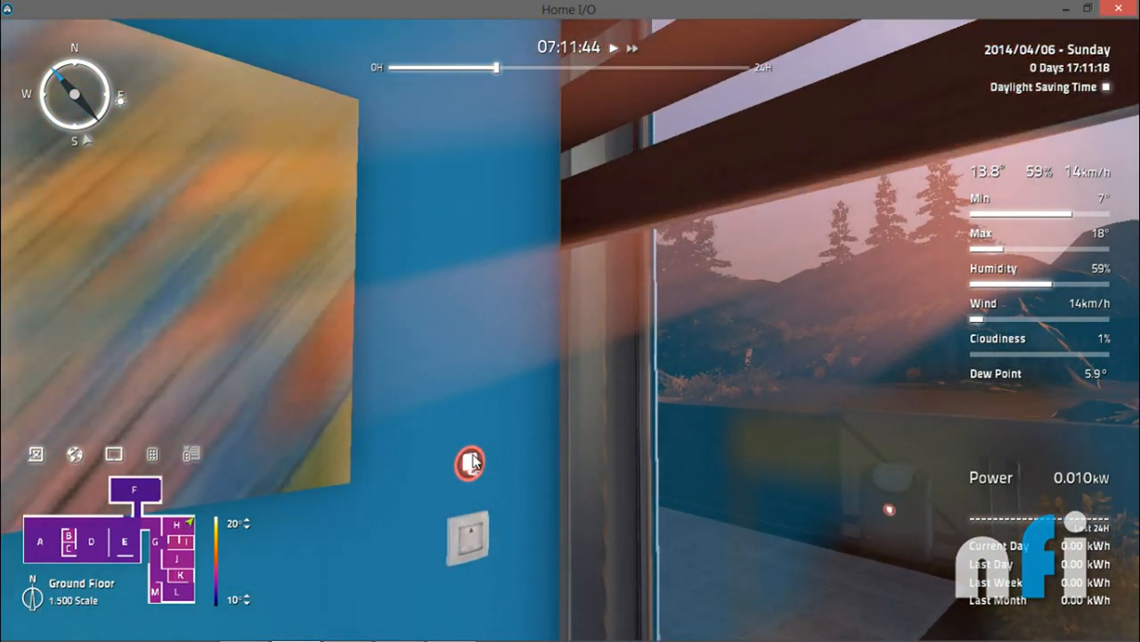
Step: Lower the window blinds with the wall switch and change its control mode
{"action": "left_click", "coordinate": [467, 543]}
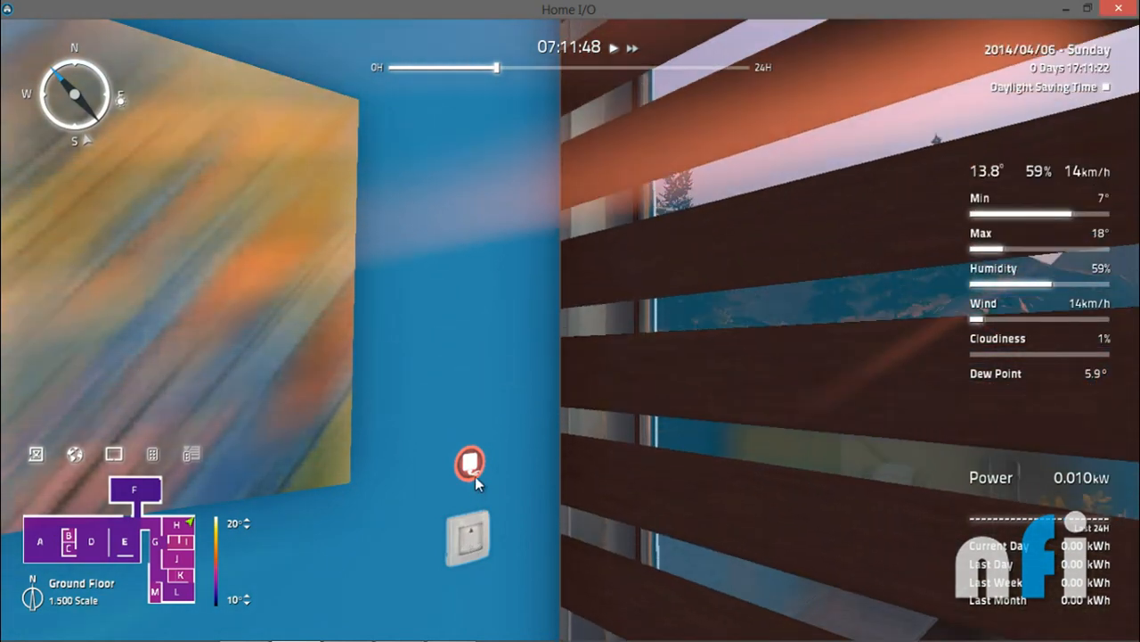
{"action": "left_click", "coordinate": [470, 465]}
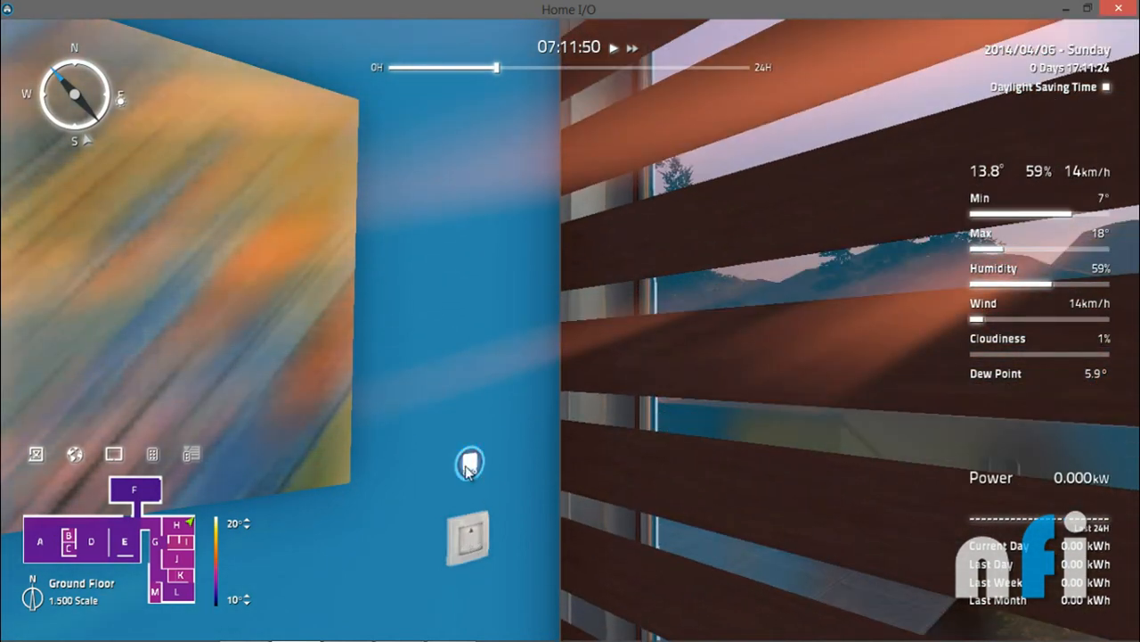